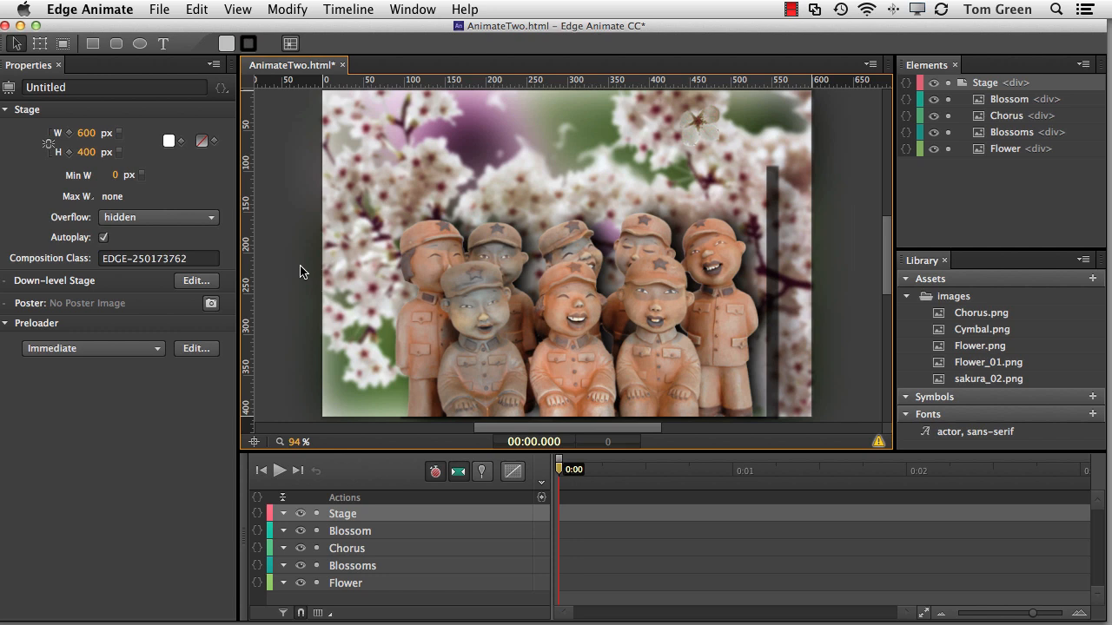
mouse_move(301, 267)
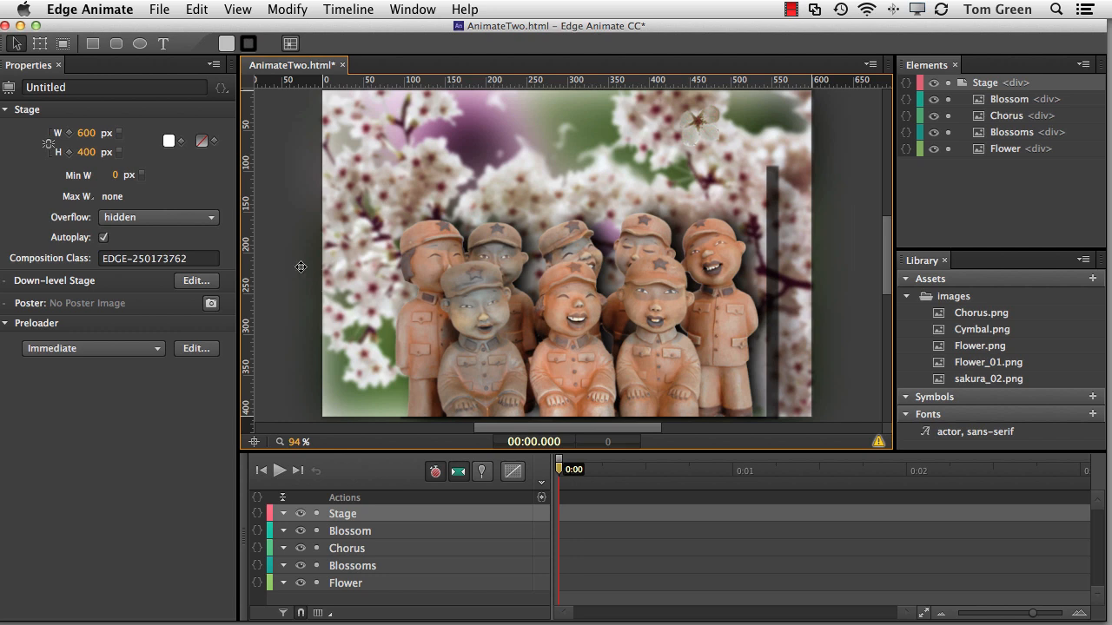
Step: Select the Blossom image and turn on Auto-Orient so it rotates along its motion path
left_click(699, 126)
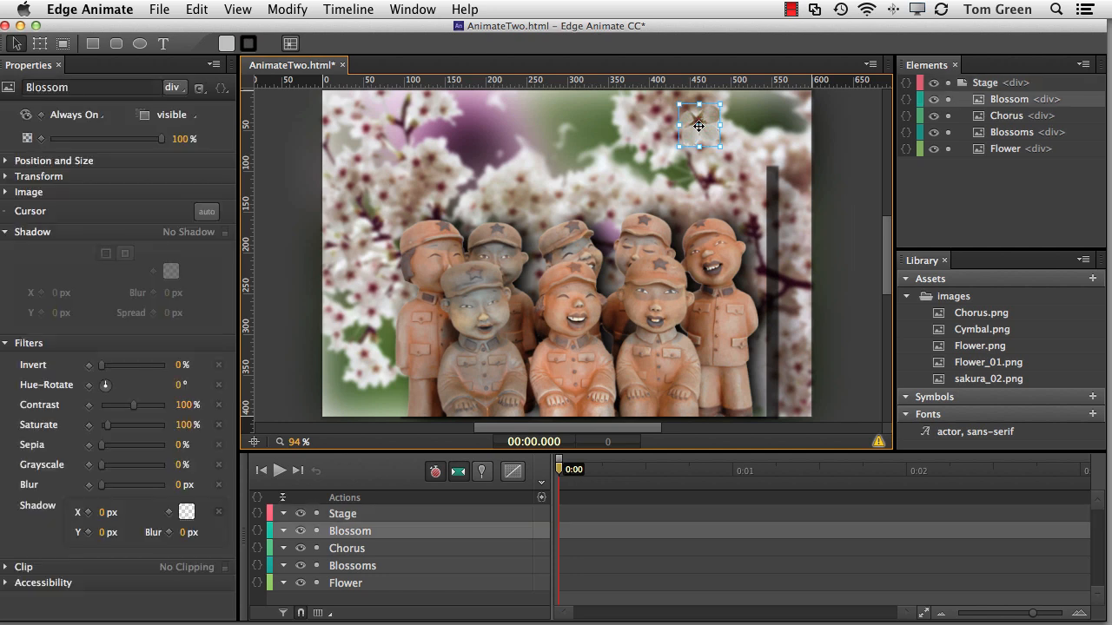
mouse_move(743, 276)
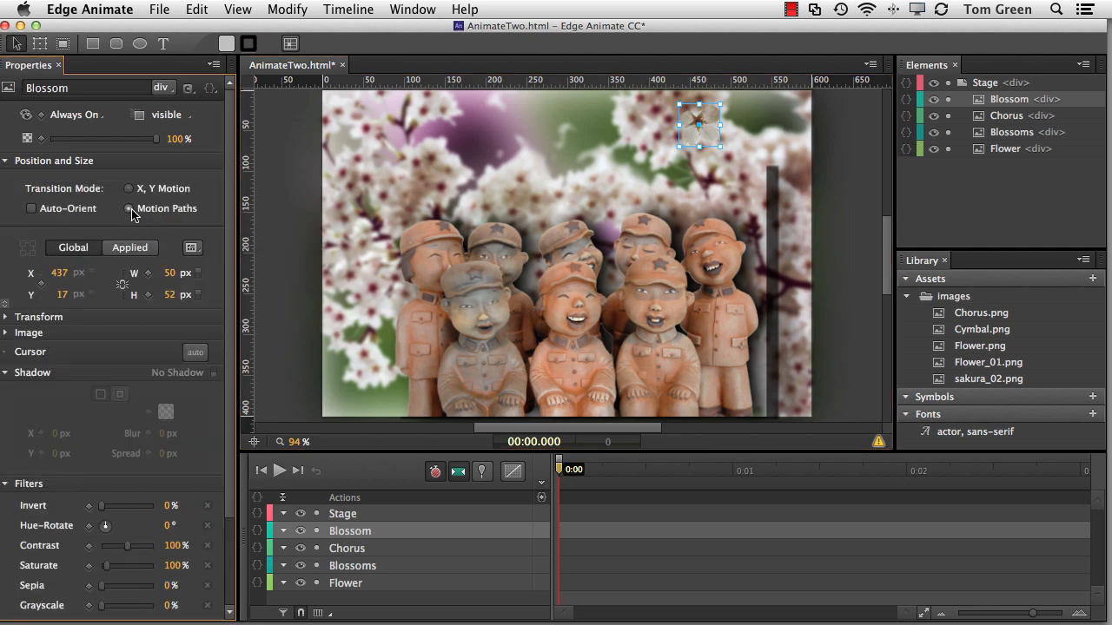
mouse_move(32, 209)
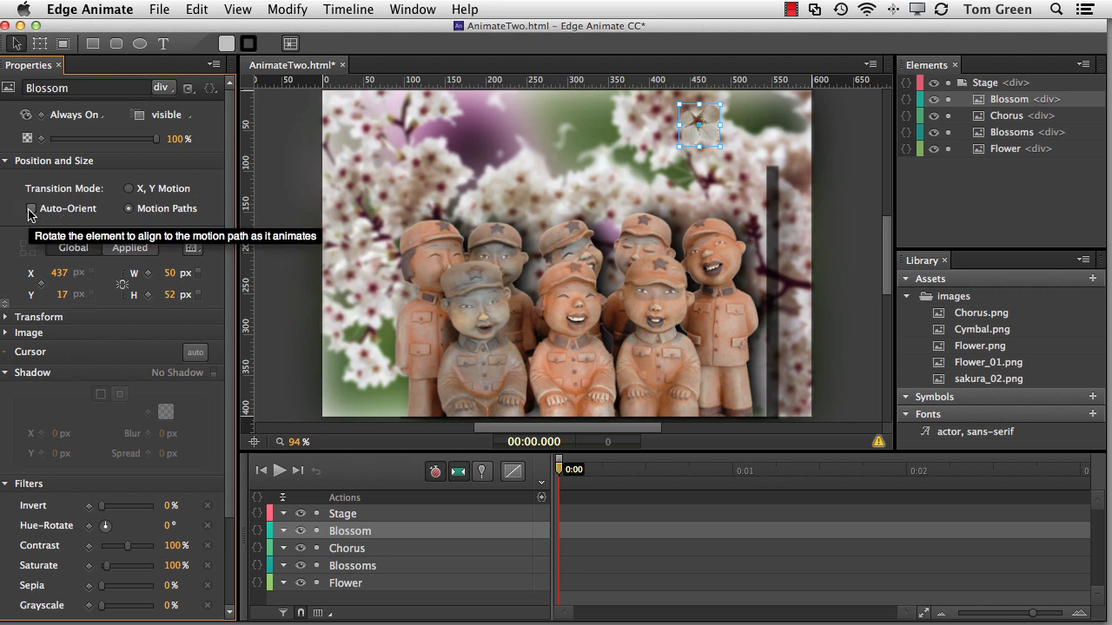
left_click(32, 208)
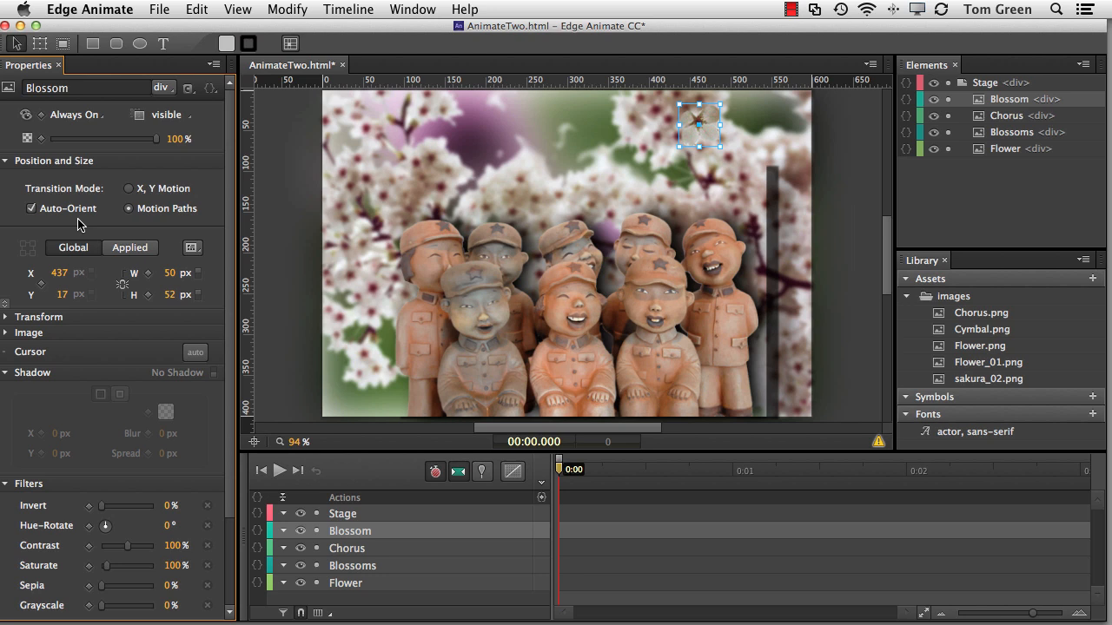
mouse_move(484, 216)
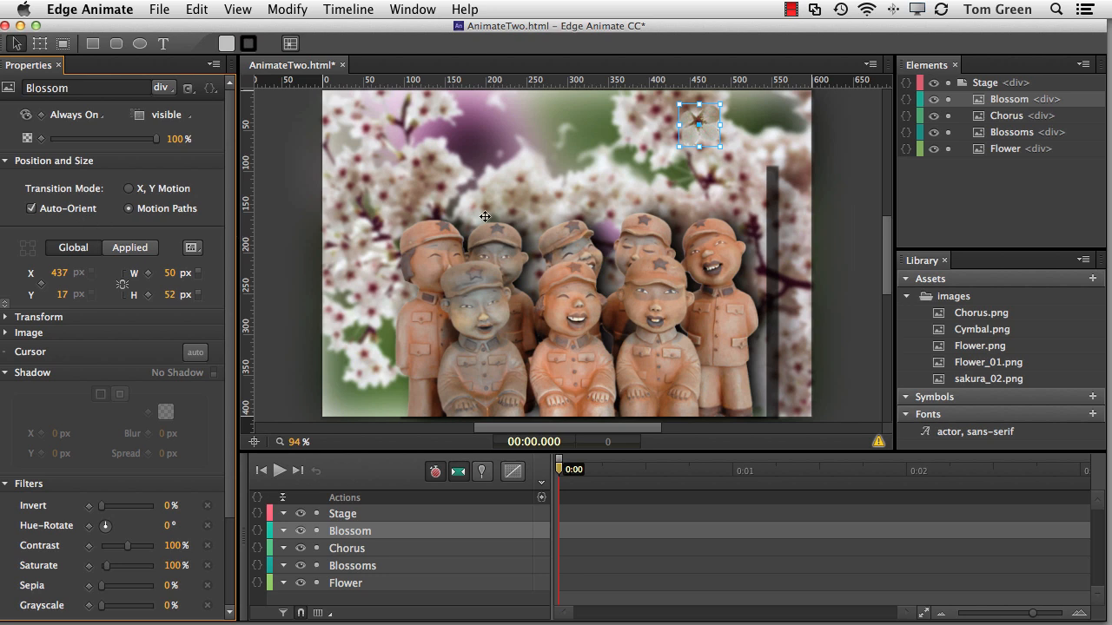
mouse_move(80, 283)
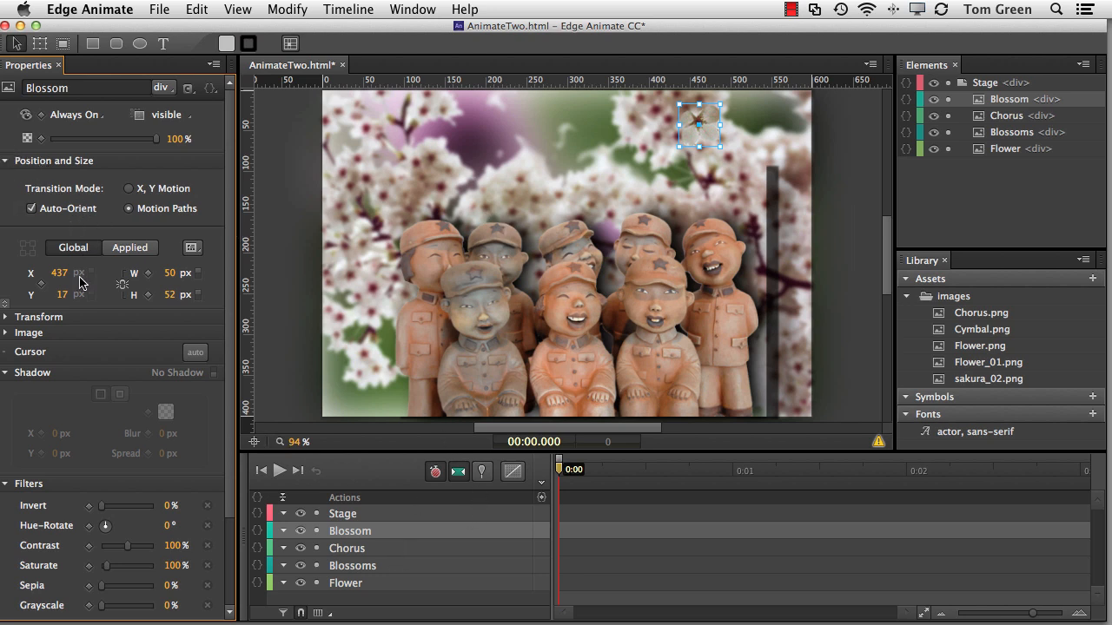
mouse_move(44, 291)
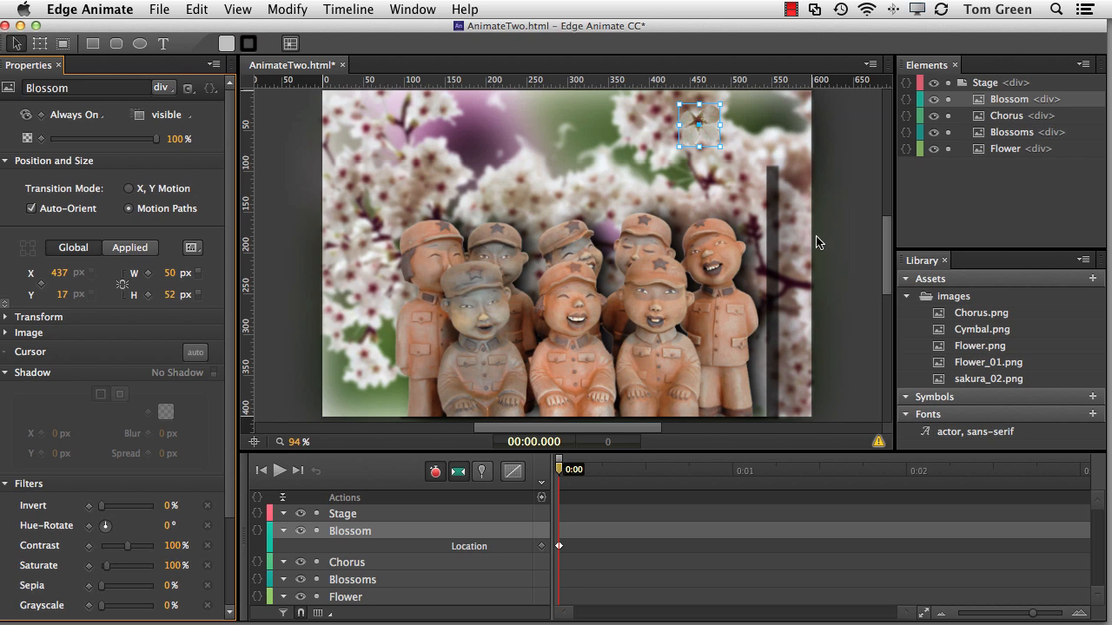
Step: Keyframe Blossom's starting location, then drag it to the bottom of the stage at 2.039 s
left_click(863, 470)
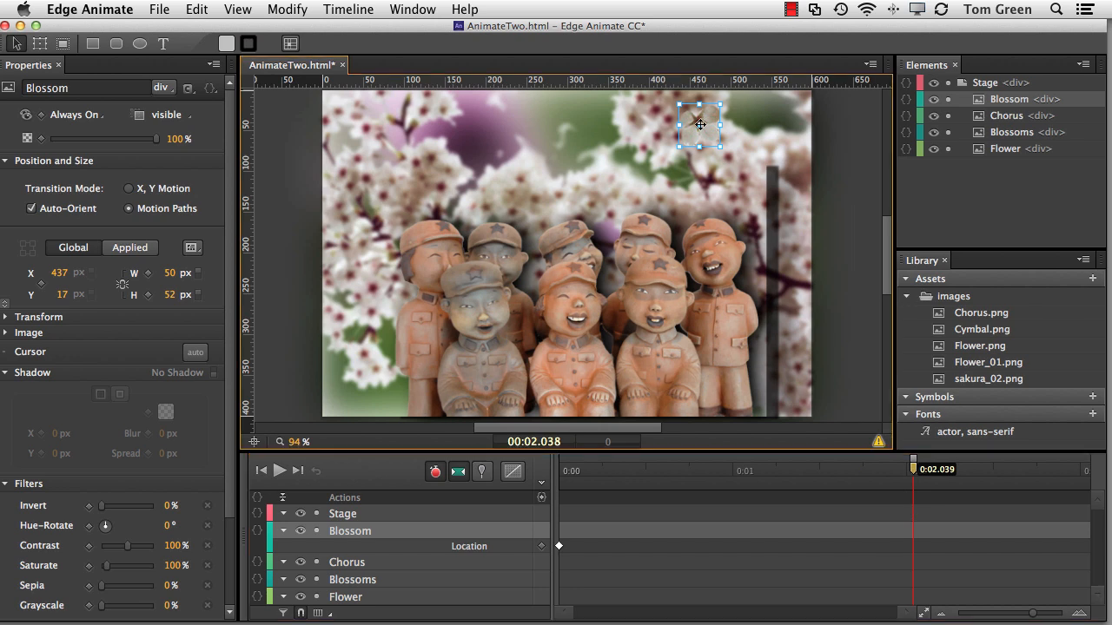
left_click_drag(699, 124, 744, 417)
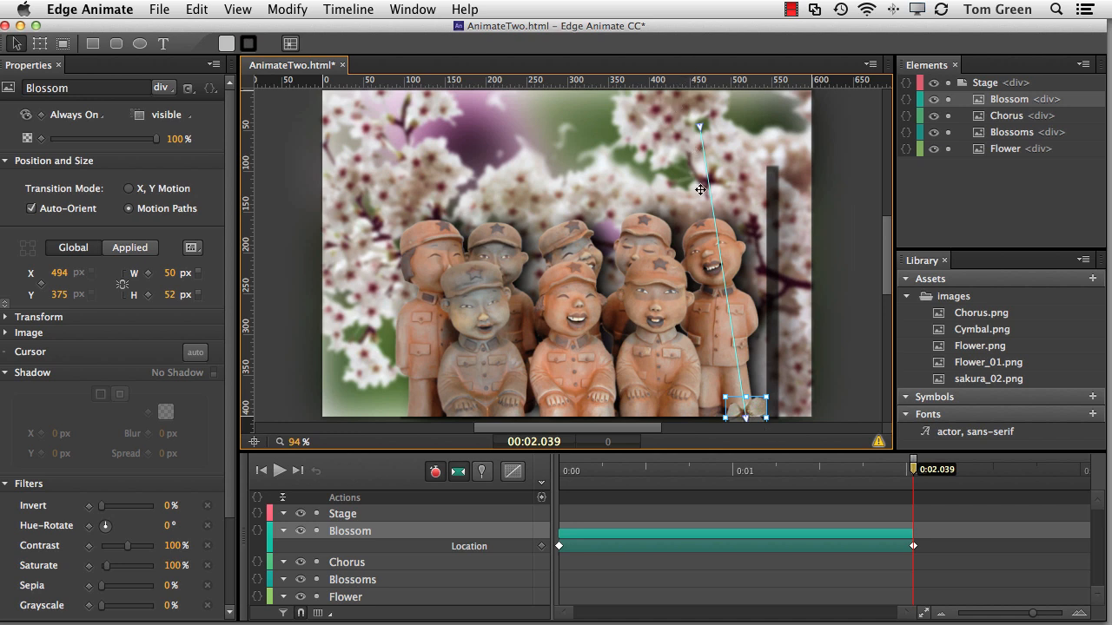
mouse_move(722, 216)
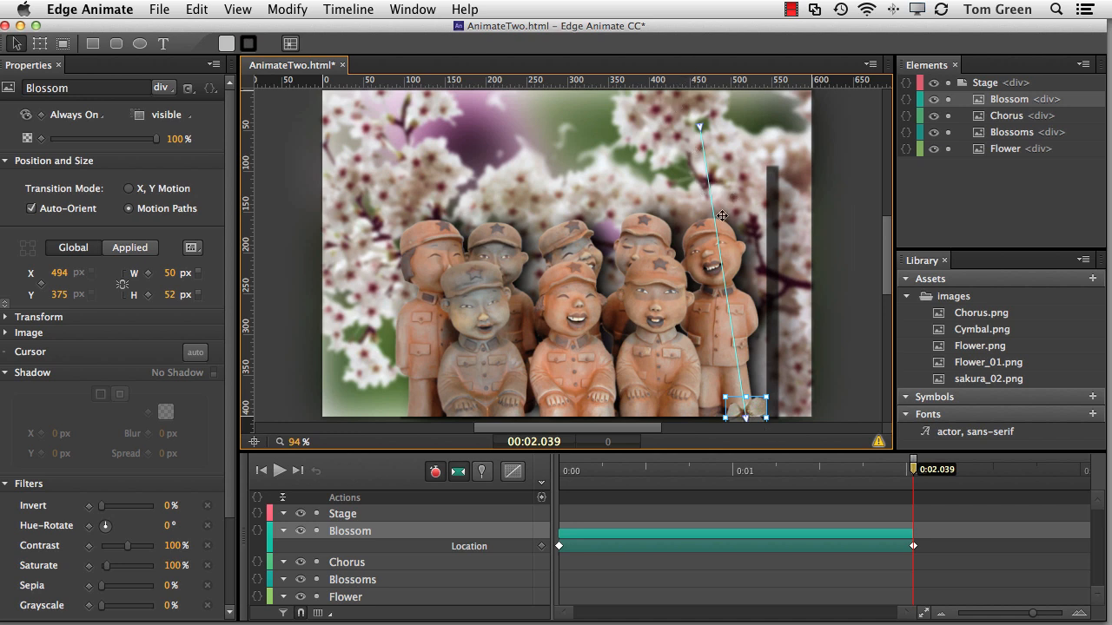
mouse_move(710, 267)
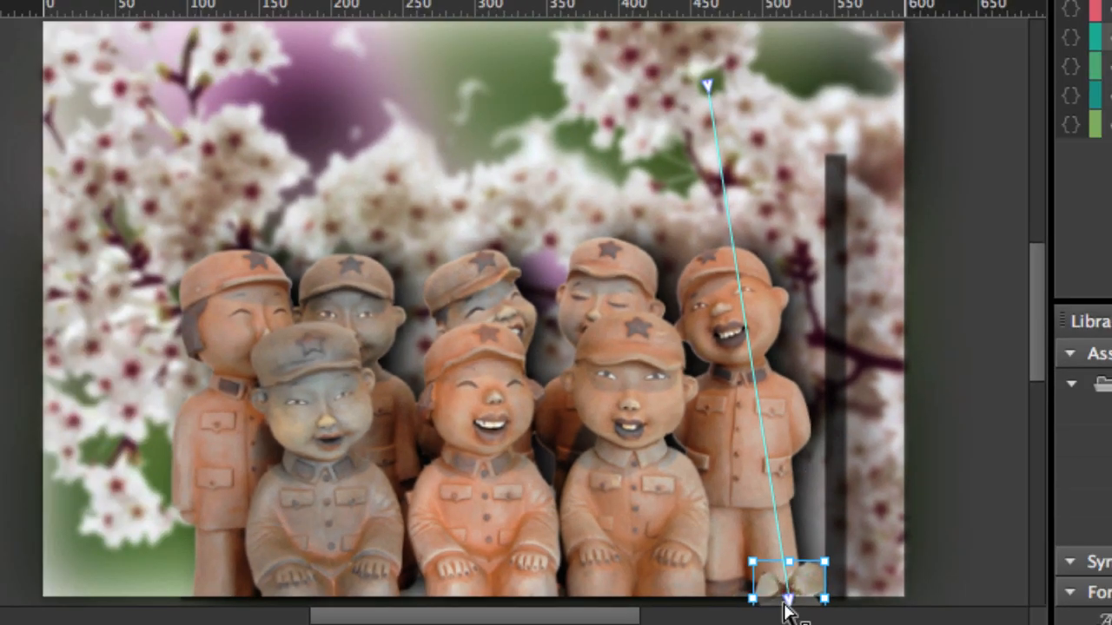
mouse_move(751, 439)
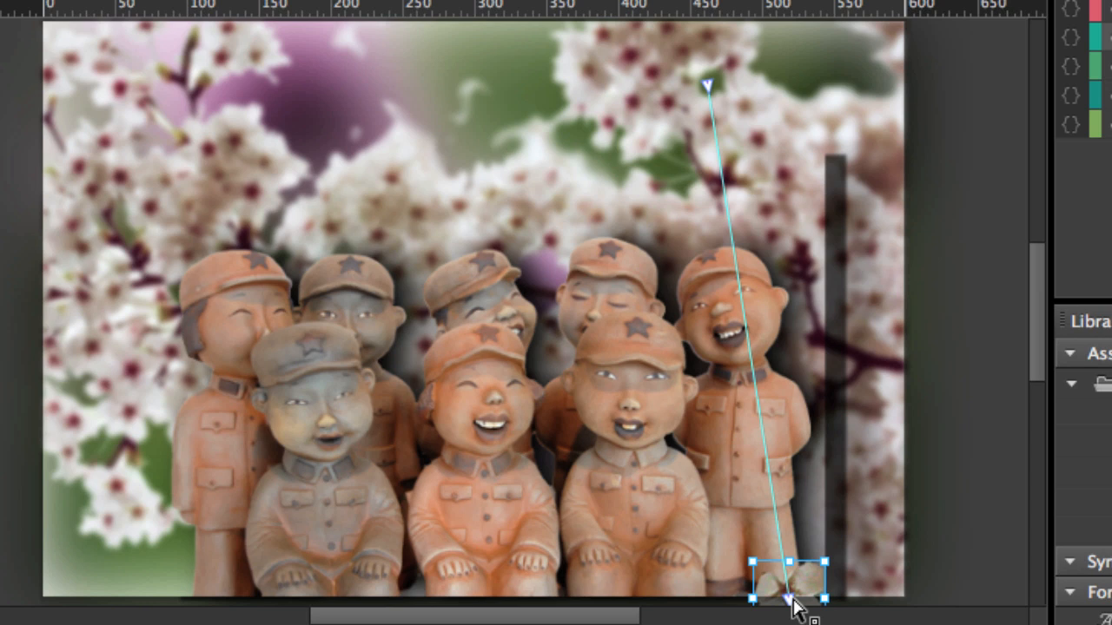
mouse_move(826, 258)
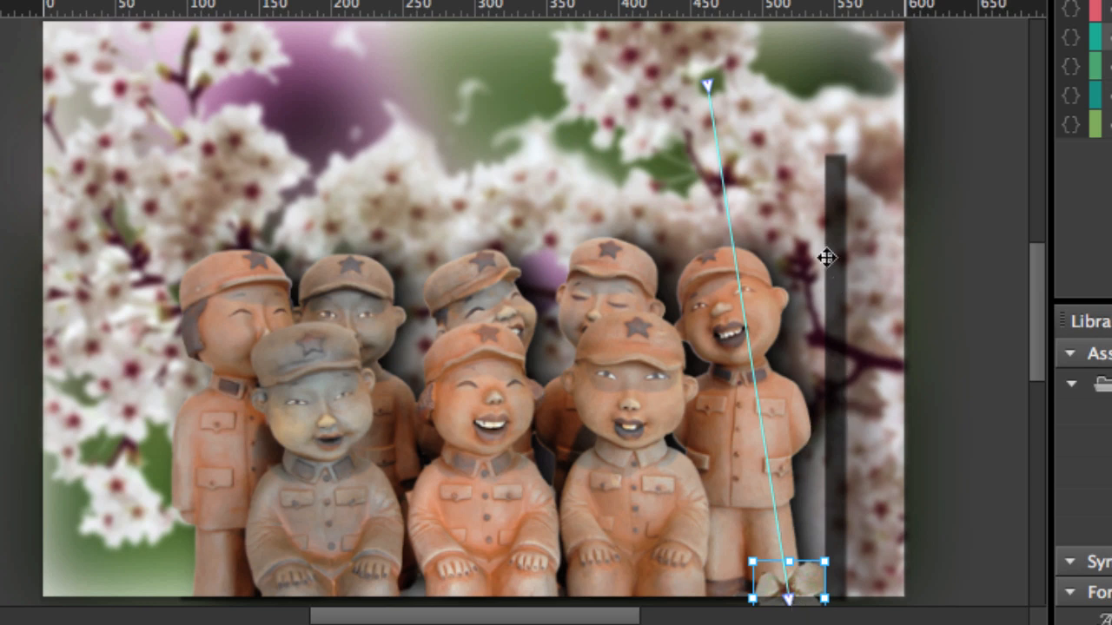
mouse_move(734, 230)
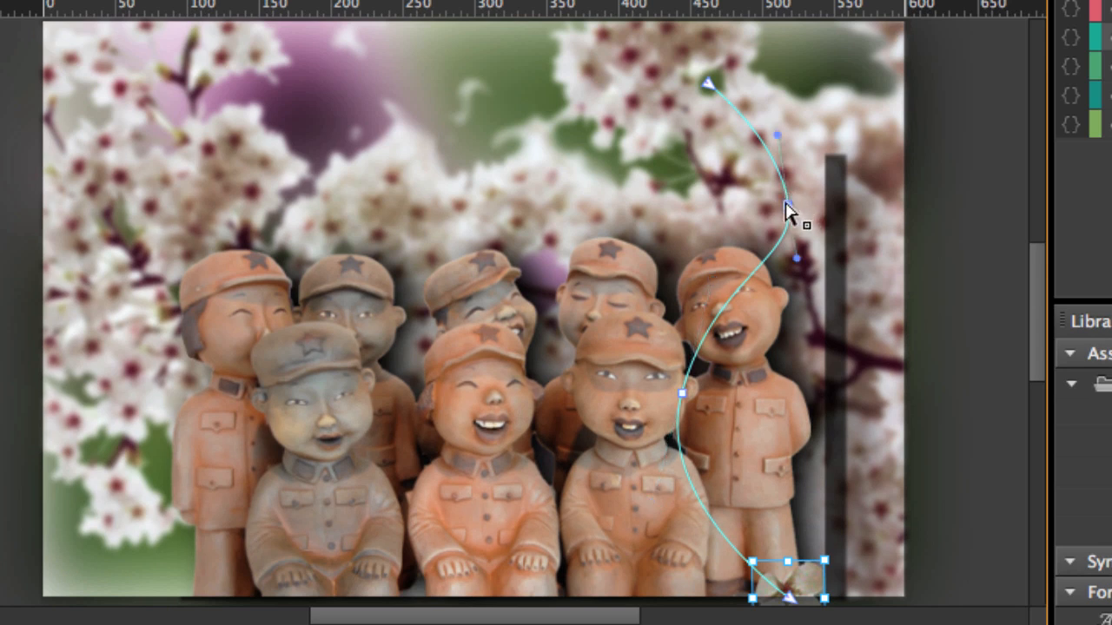
mouse_move(800, 274)
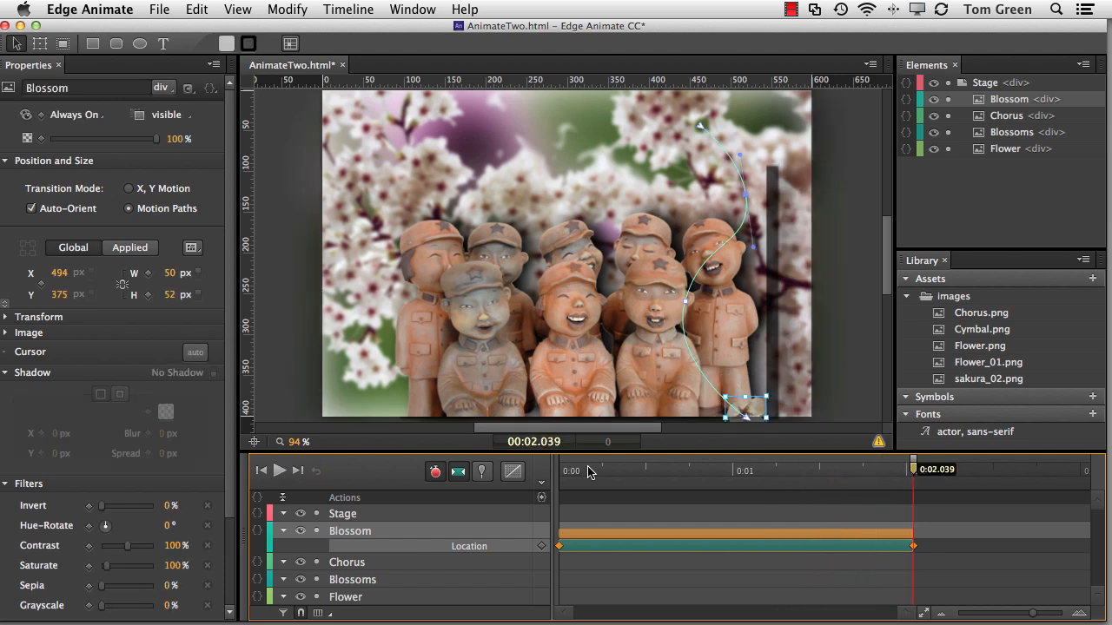
mouse_move(688, 311)
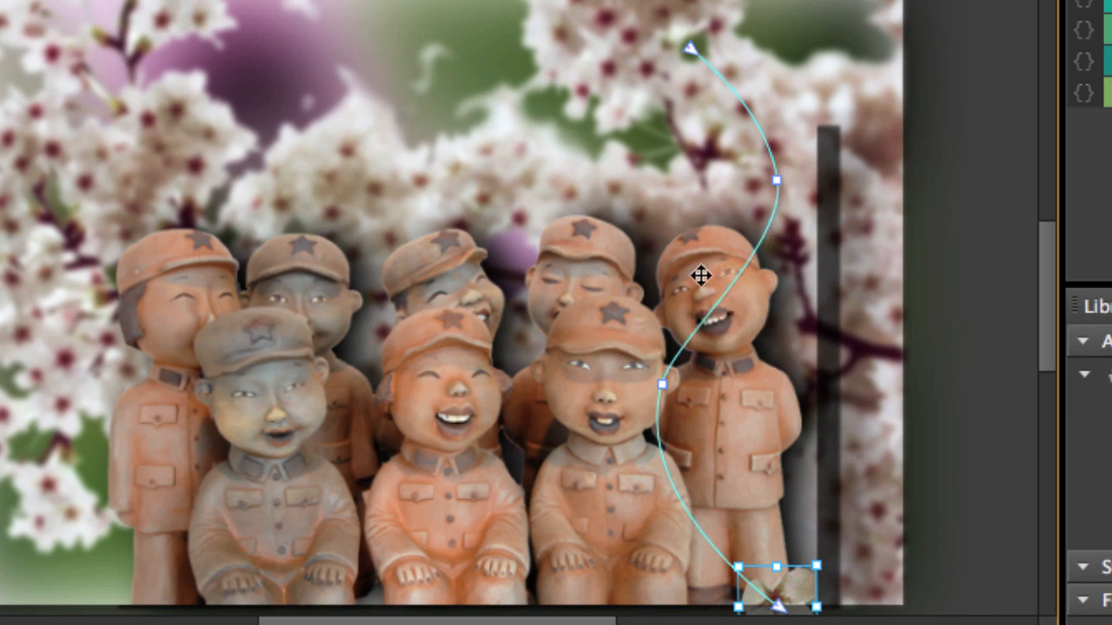
mouse_move(790, 300)
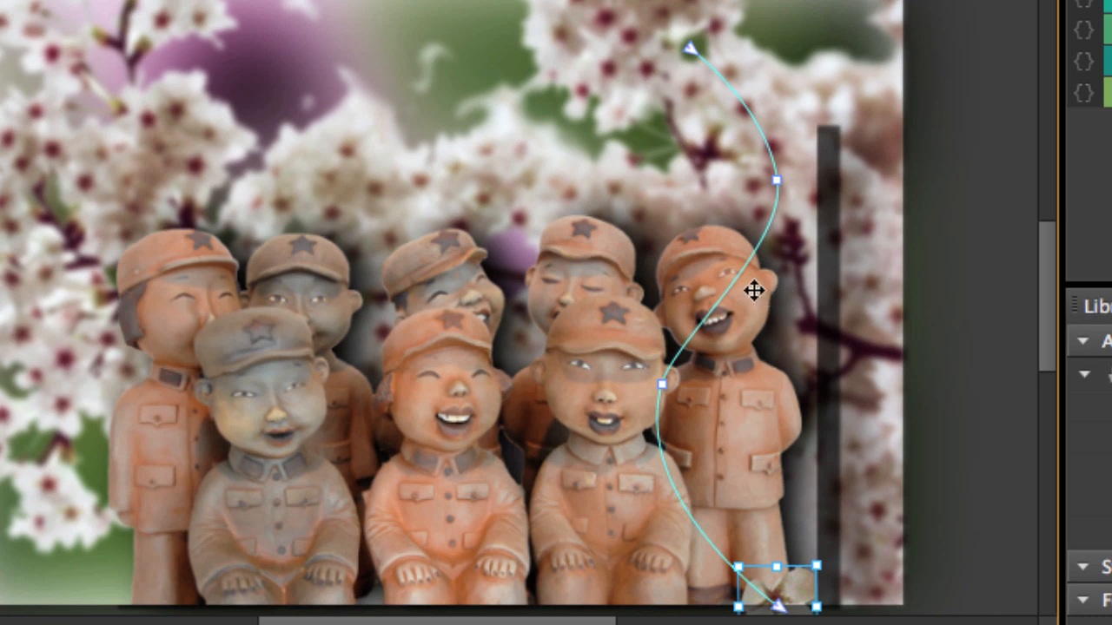
left_click_drag(753, 291, 543, 291)
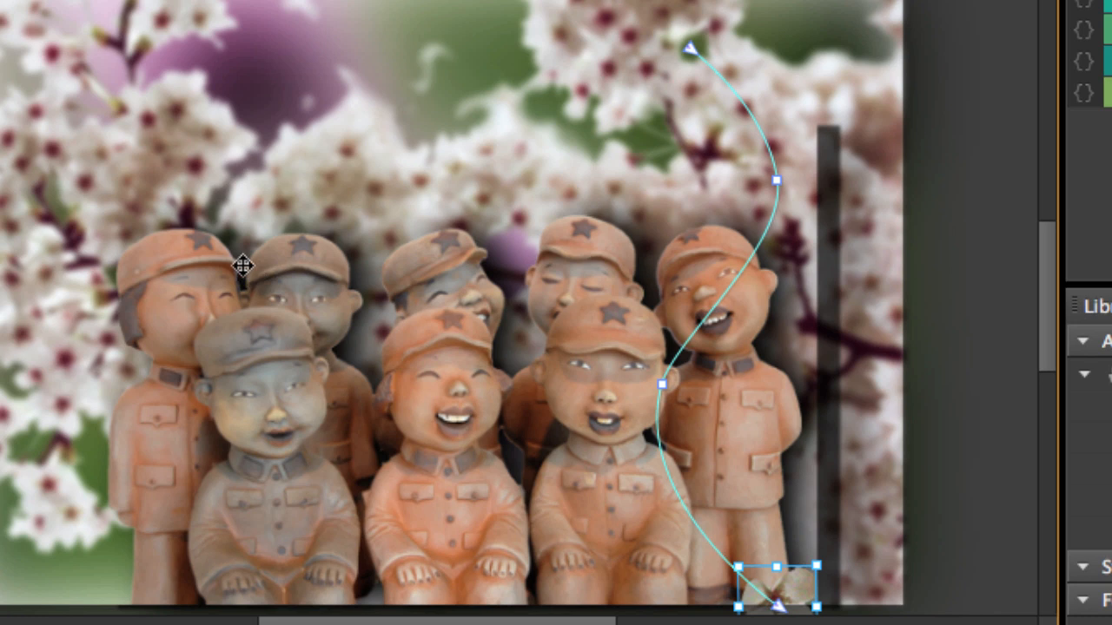
mouse_move(265, 264)
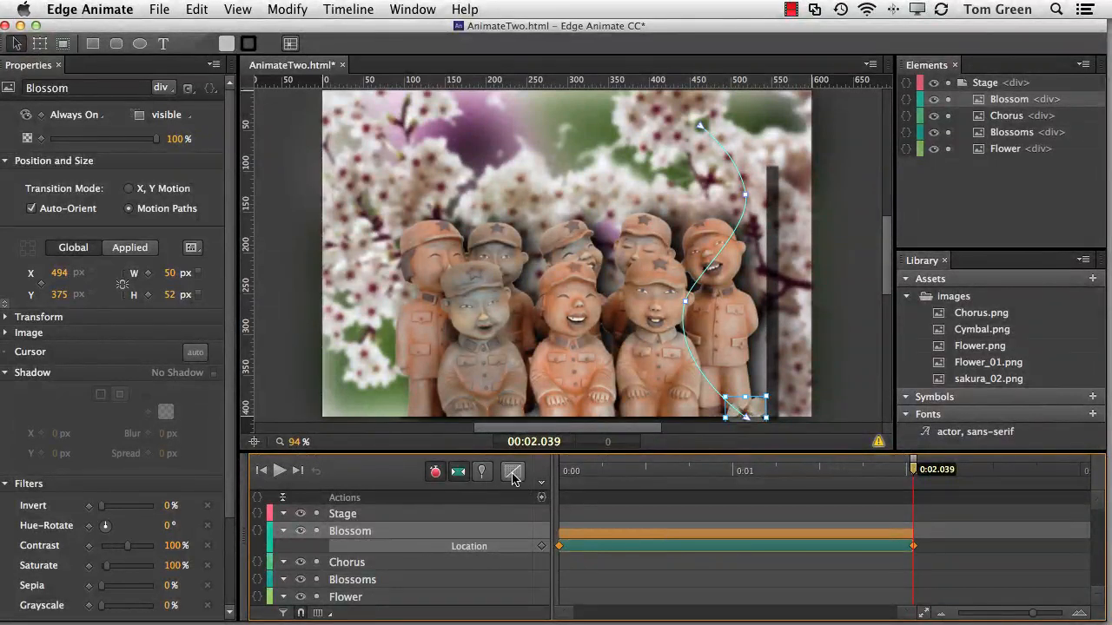
Step: Apply Ease Out easing to the Blossom's falling transition
left_click(512, 471)
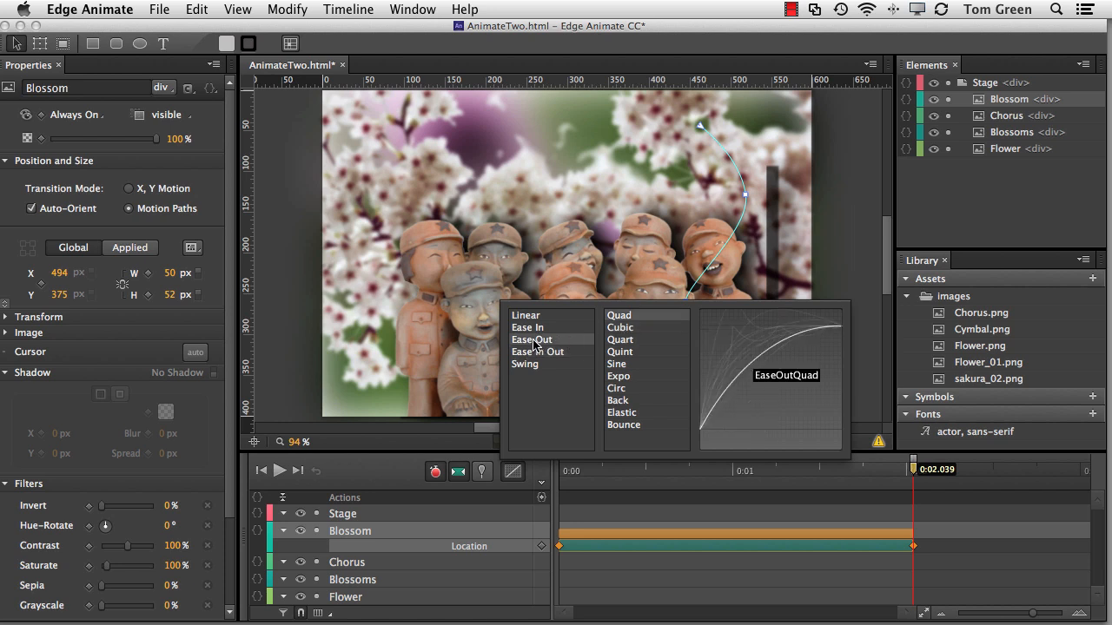
left_click(532, 339)
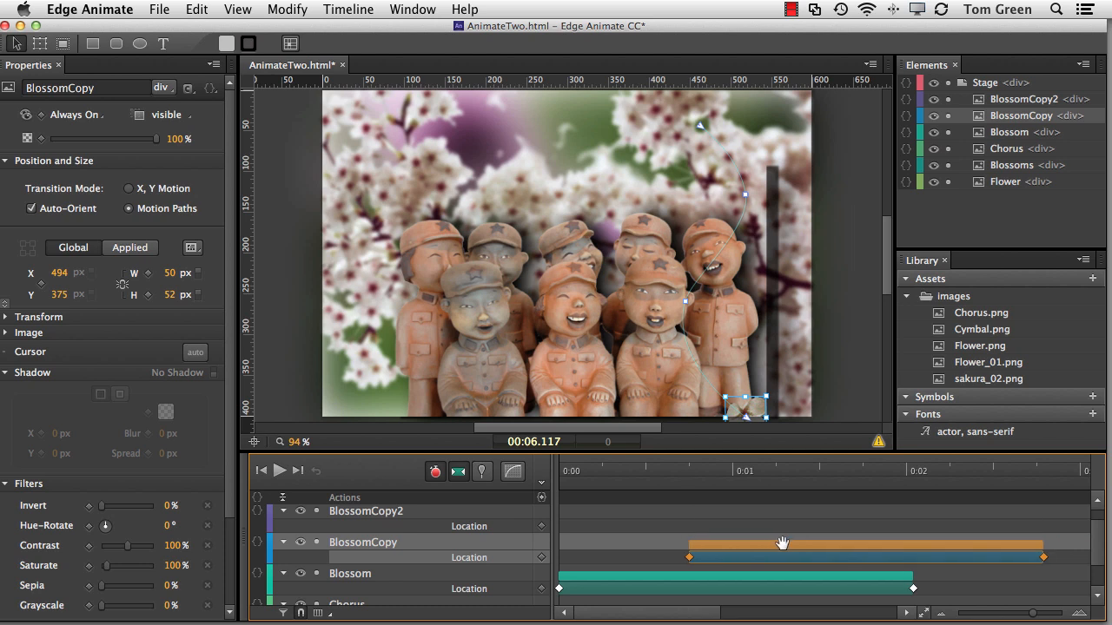
Step: Shift BlossomCopy's transition bar right so its fall starts around one second
left_click_drag(782, 544, 808, 544)
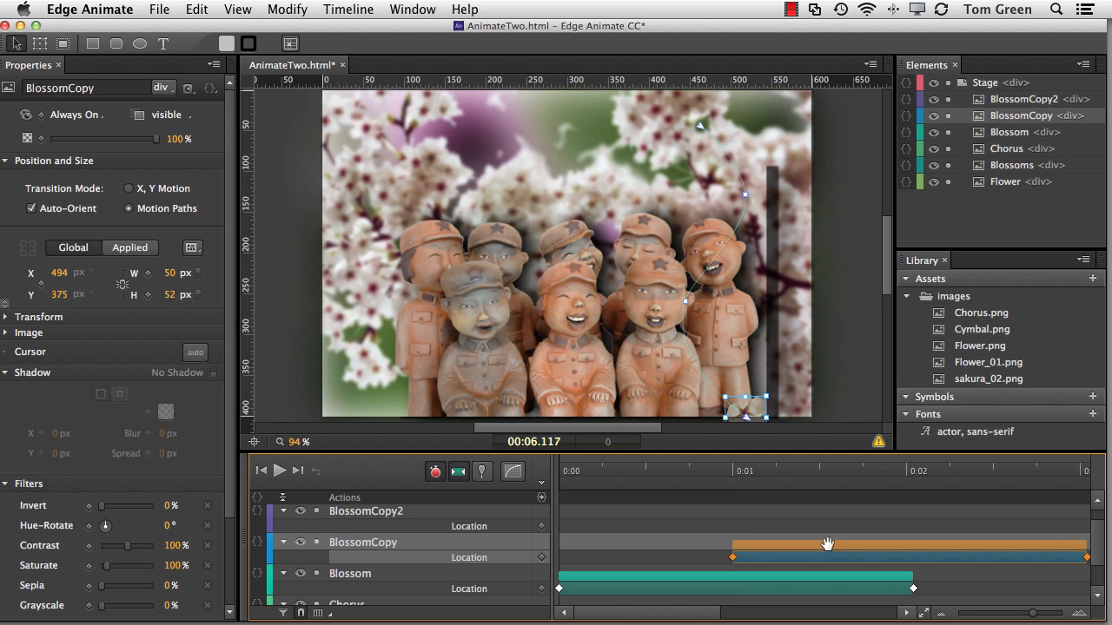
mouse_move(704, 267)
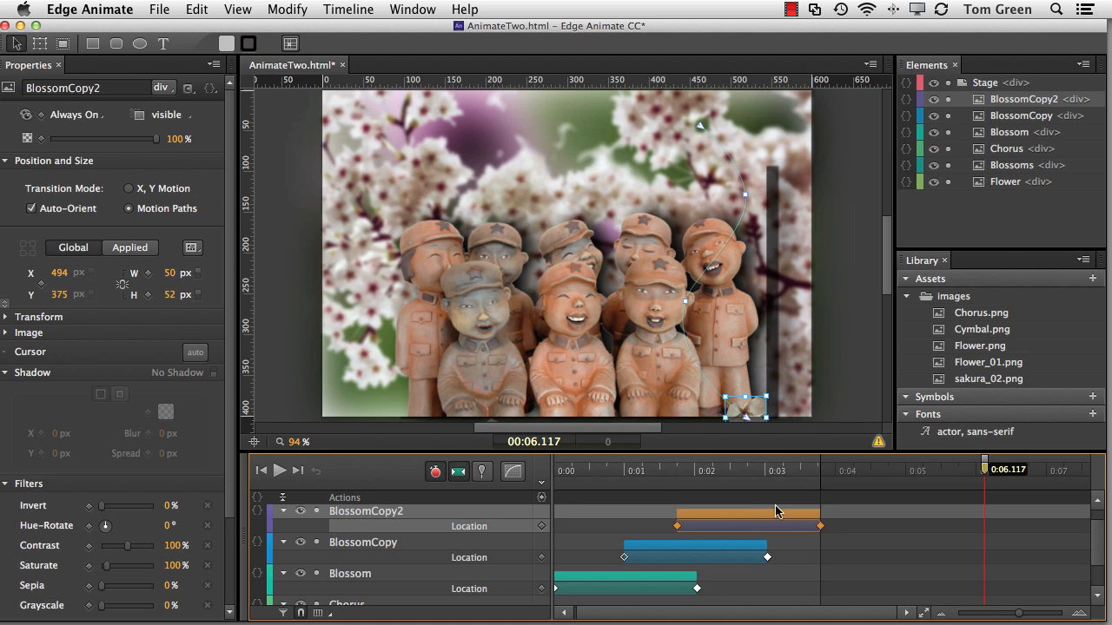
mouse_move(722, 278)
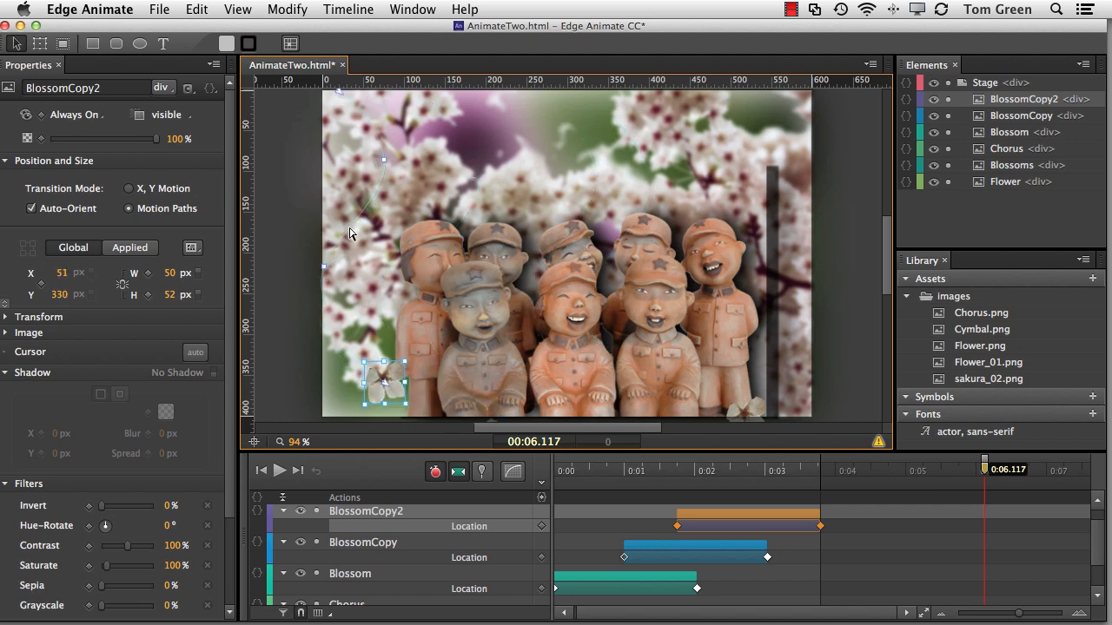
Step: Drag BlossomCopy2's path lower left so it falls down the stage's left side
left_click_drag(382, 382, 391, 403)
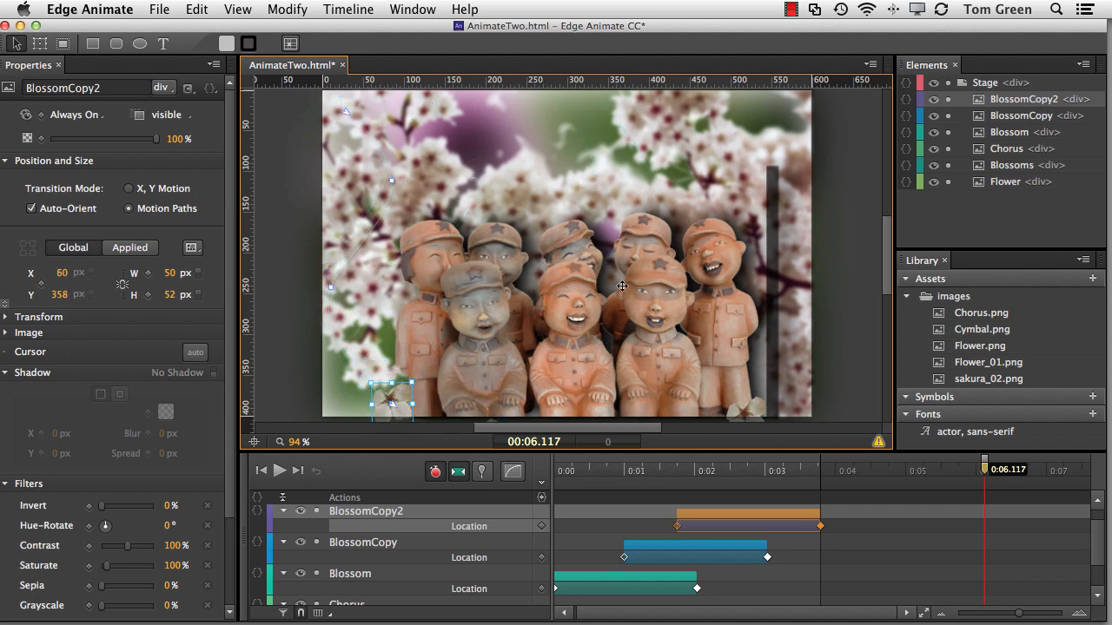